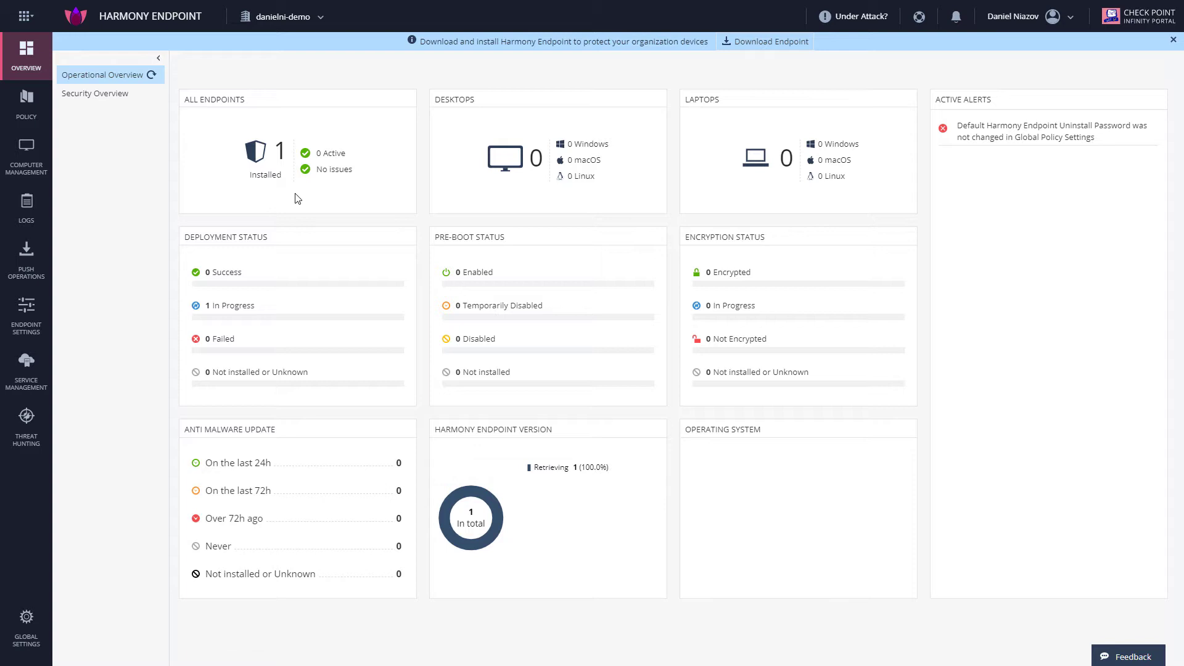
{"action": "mouse_move", "coordinate": [338, 200]}
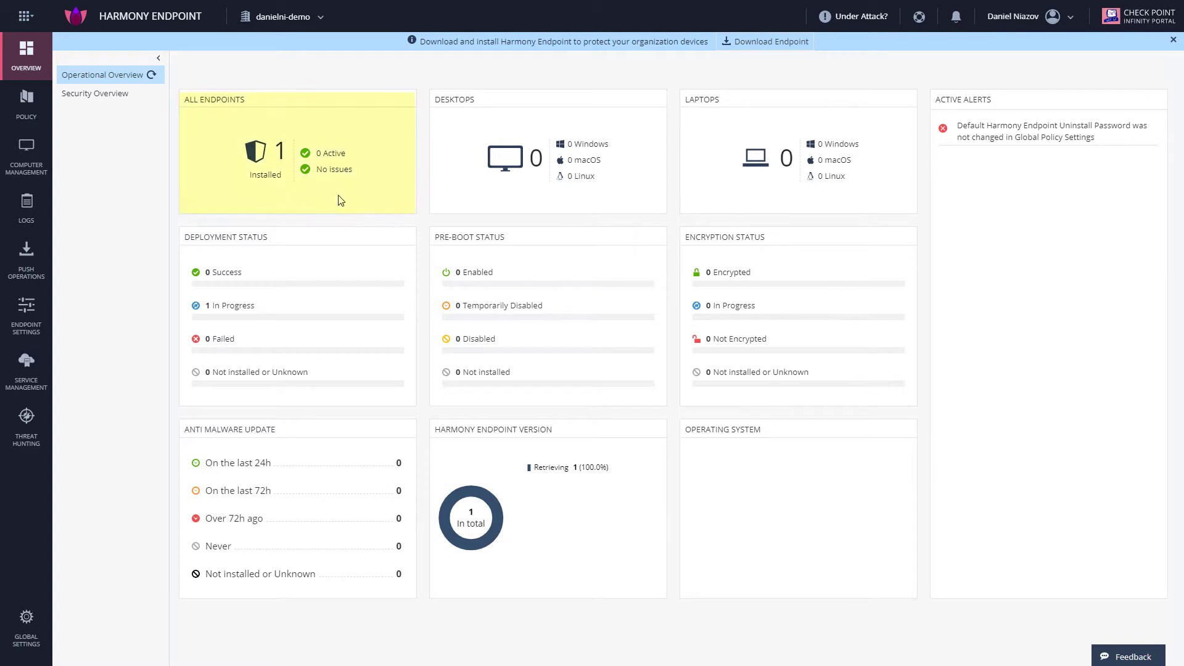
{"action": "mouse_move", "coordinate": [755, 54]}
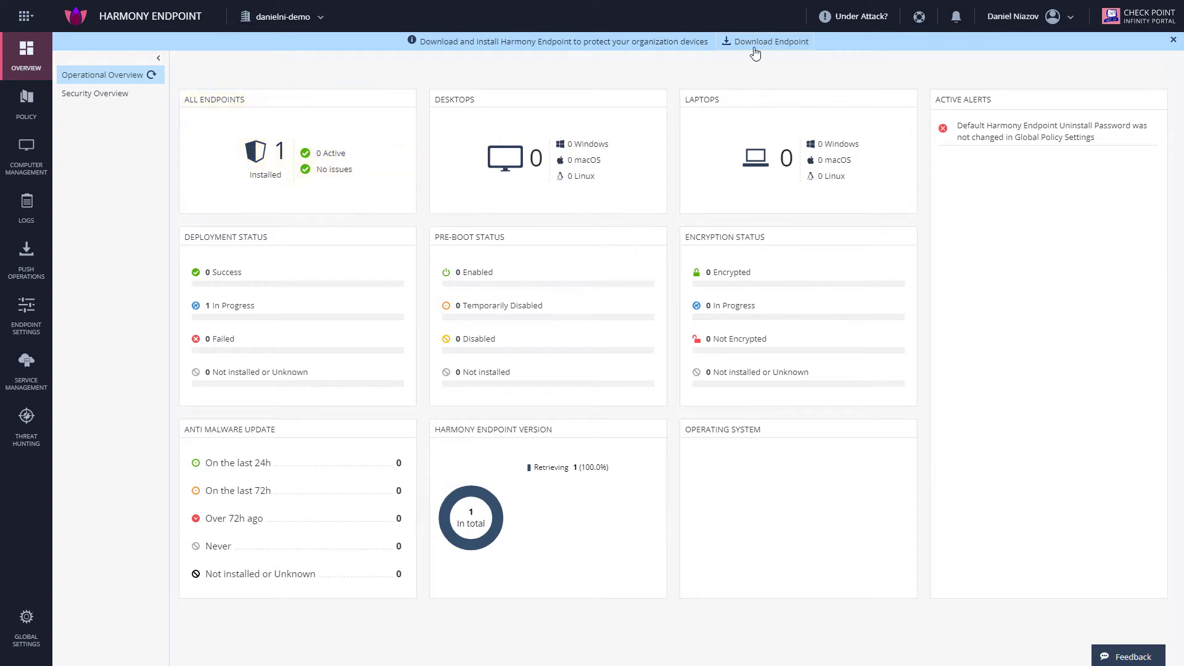
Step: Download the Linux endpoint installer script installScript.sh from the Download Endpoint dialog
{"action": "left_click", "coordinate": [765, 42]}
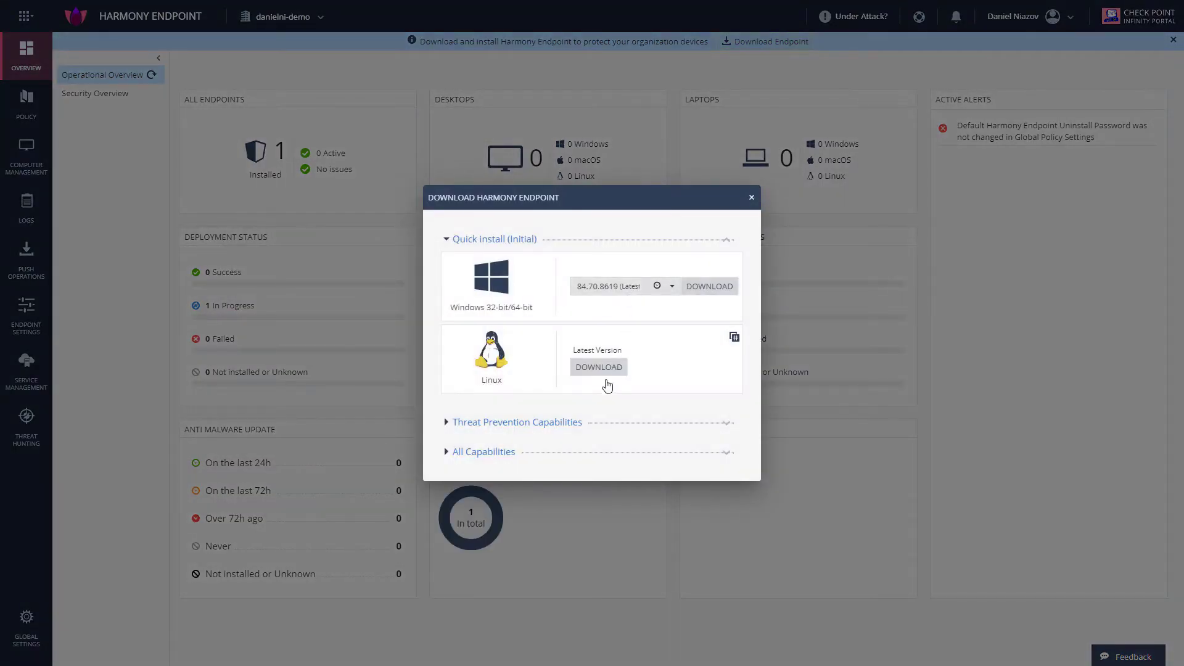
{"action": "left_click", "coordinate": [598, 368]}
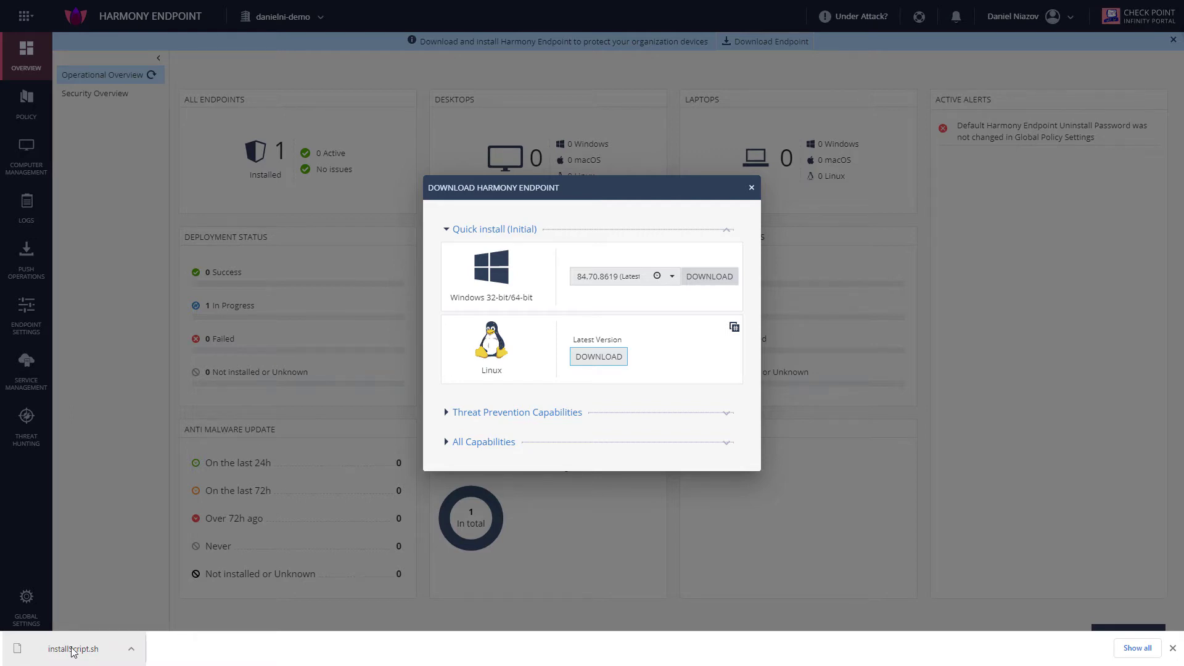
{"action": "mouse_move", "coordinate": [576, 655]}
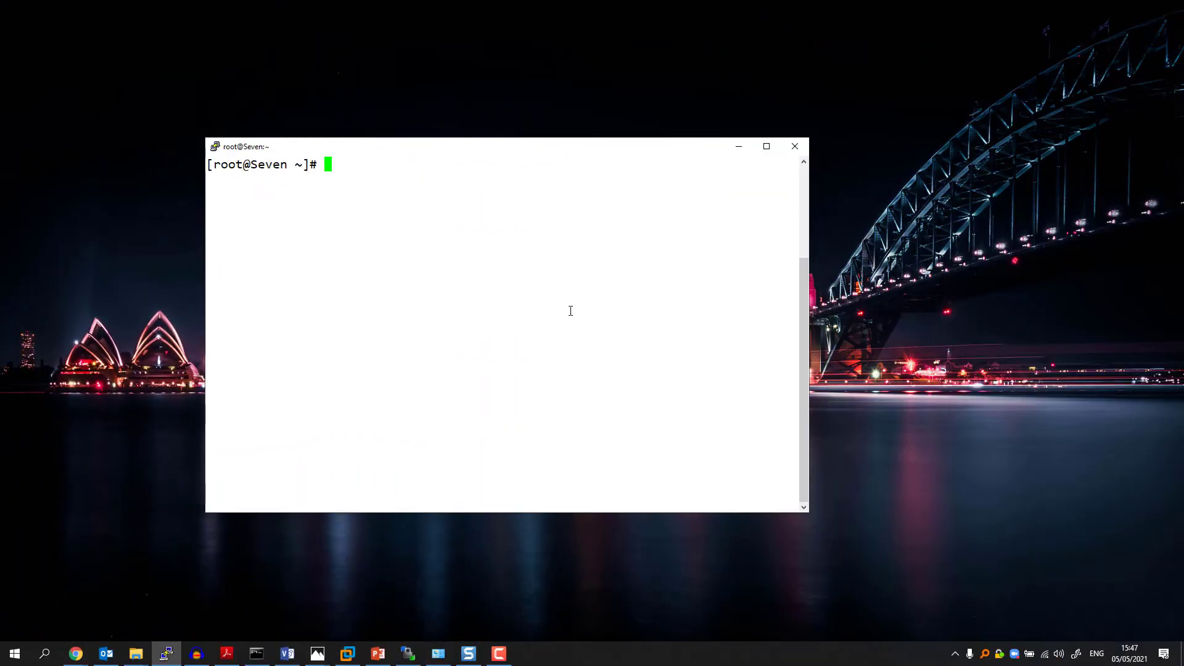
Step: List the home folder with ls -lh and make installScript.sh executable with chmod +x
{"action": "type", "text": "ls -lh"}
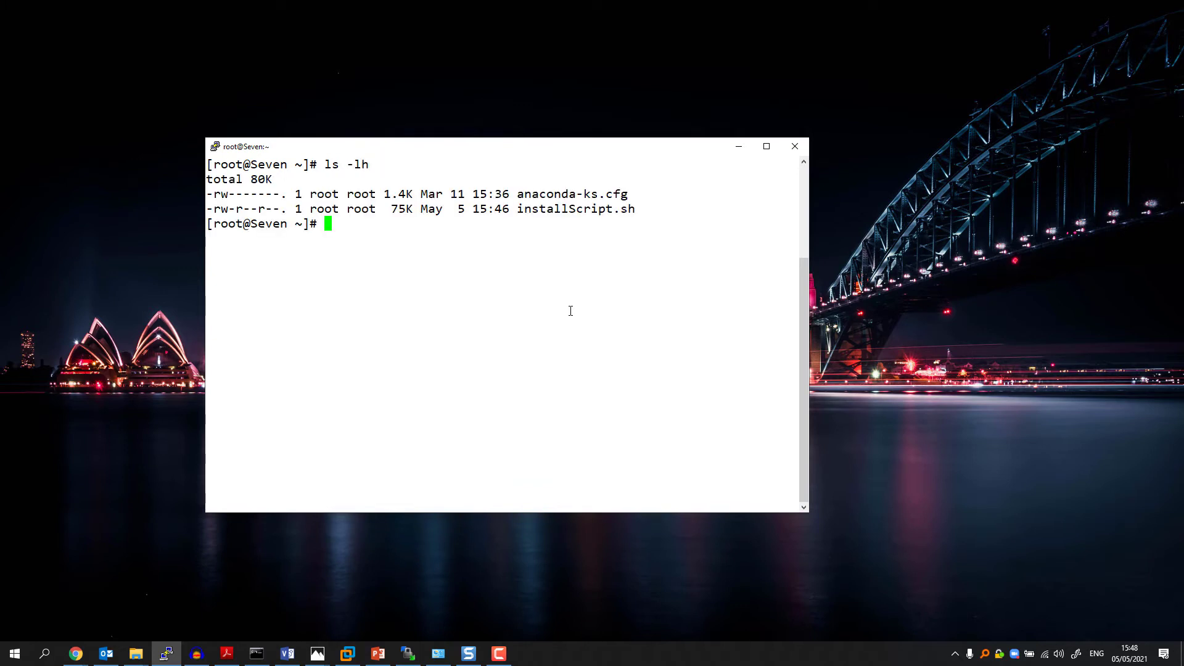
{"action": "mouse_move", "coordinate": [562, 287]}
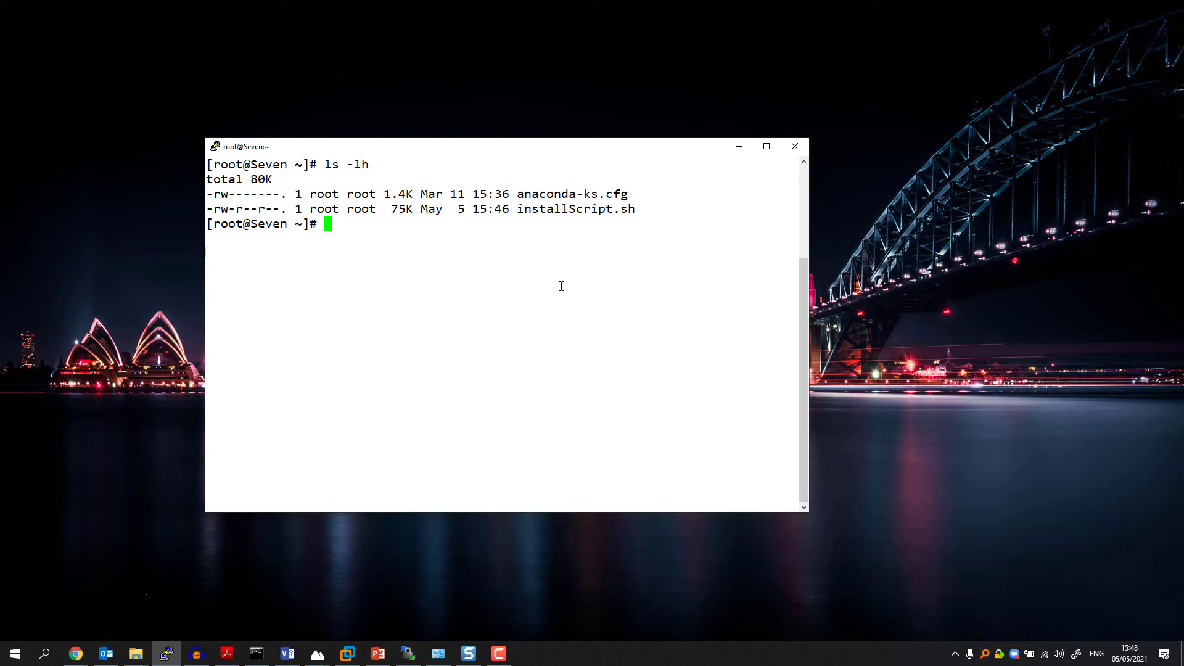
{"action": "type", "text": "chmod +x installScript.sh"}
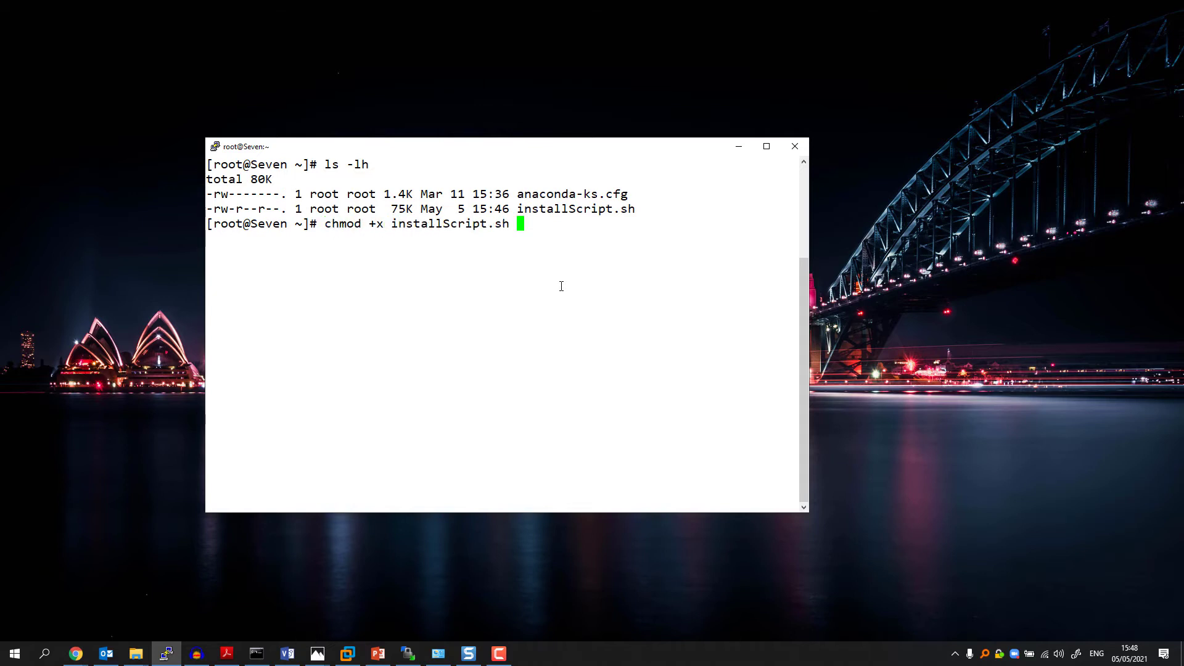
{"action": "key", "text": "Return"}
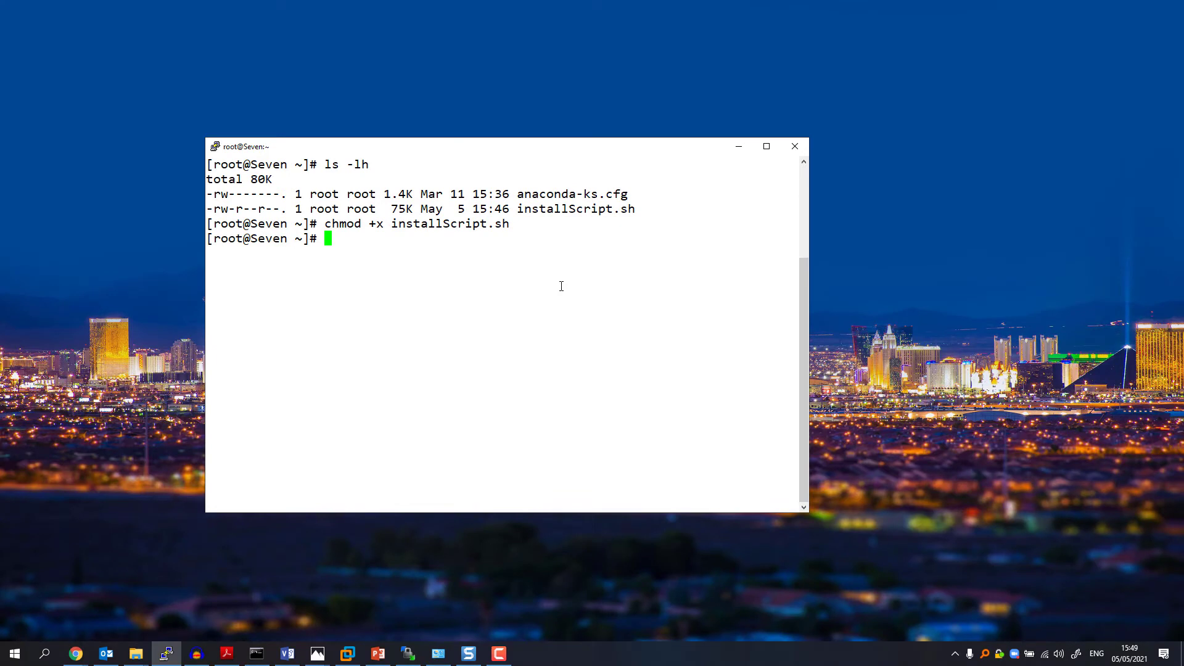
Step: Install the tree package with yum install tree -y
{"action": "type", "text": "yum"}
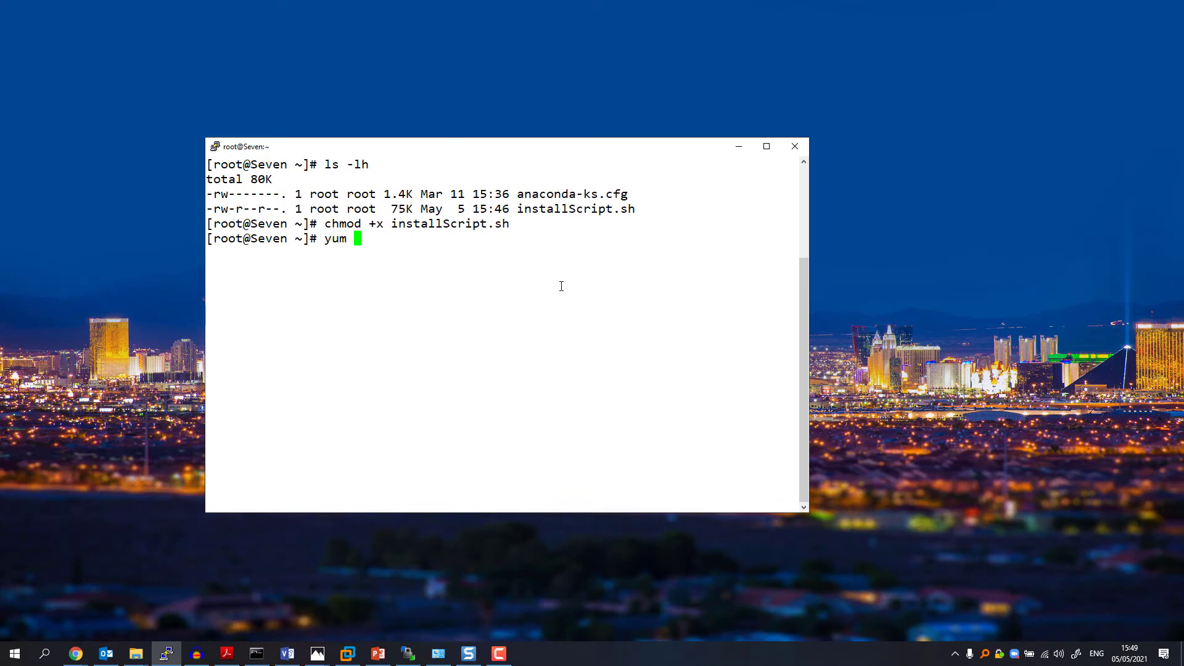
{"action": "type", "text": "install"}
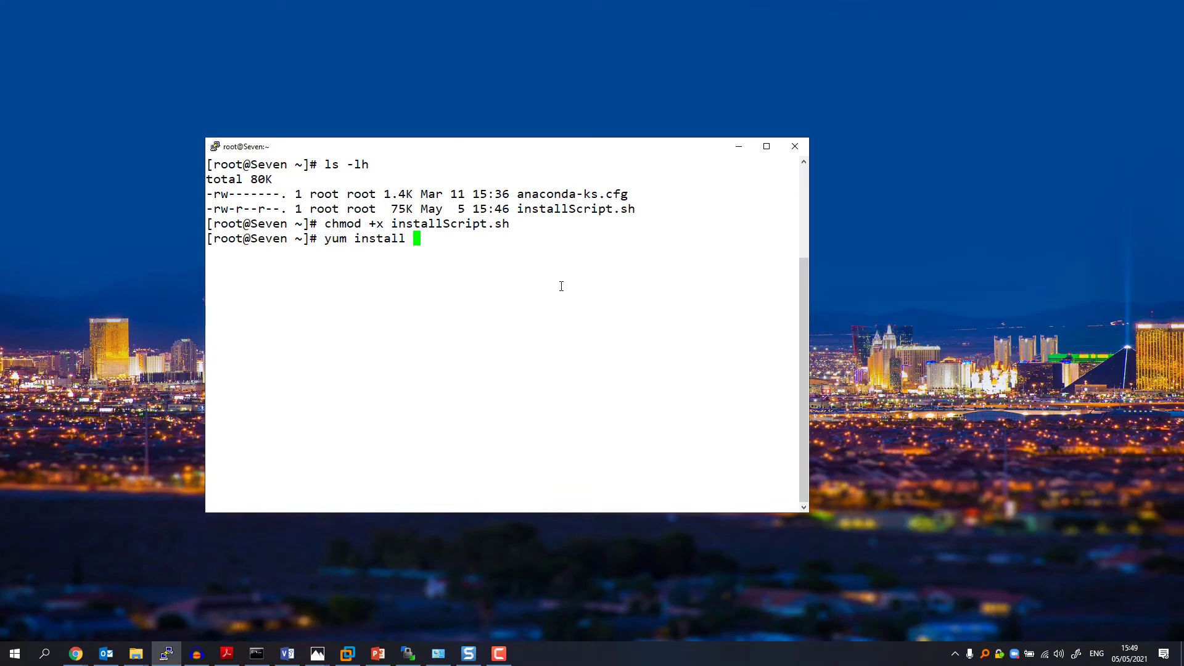
{"action": "type", "text": "tree"}
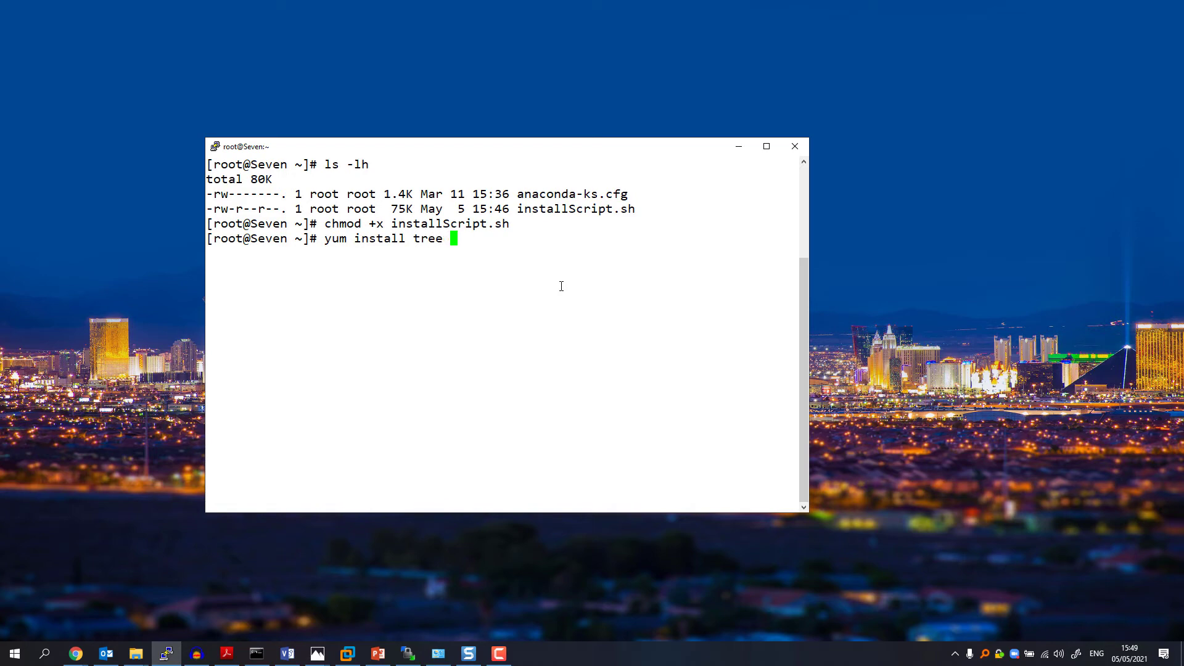
{"action": "type", "text": "-"}
{"action": "type", "text": "./"}
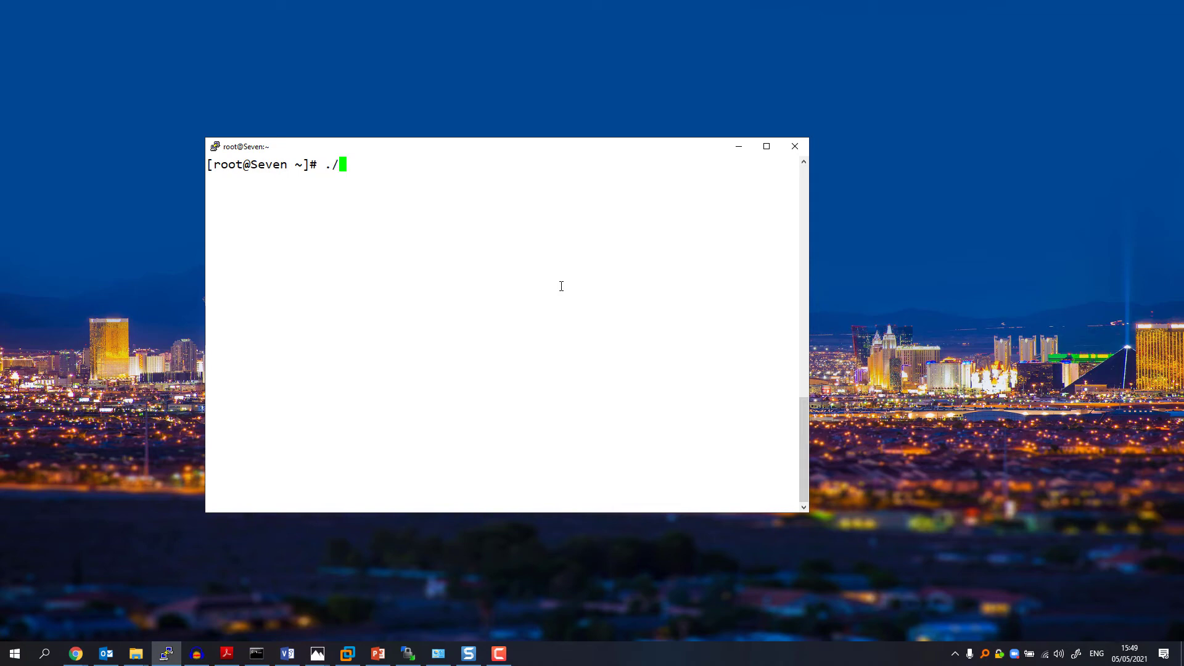
Step: Install the Harmony Endpoint agent by running ./installScript.sh install
{"action": "type", "text": "installScript.sh"}
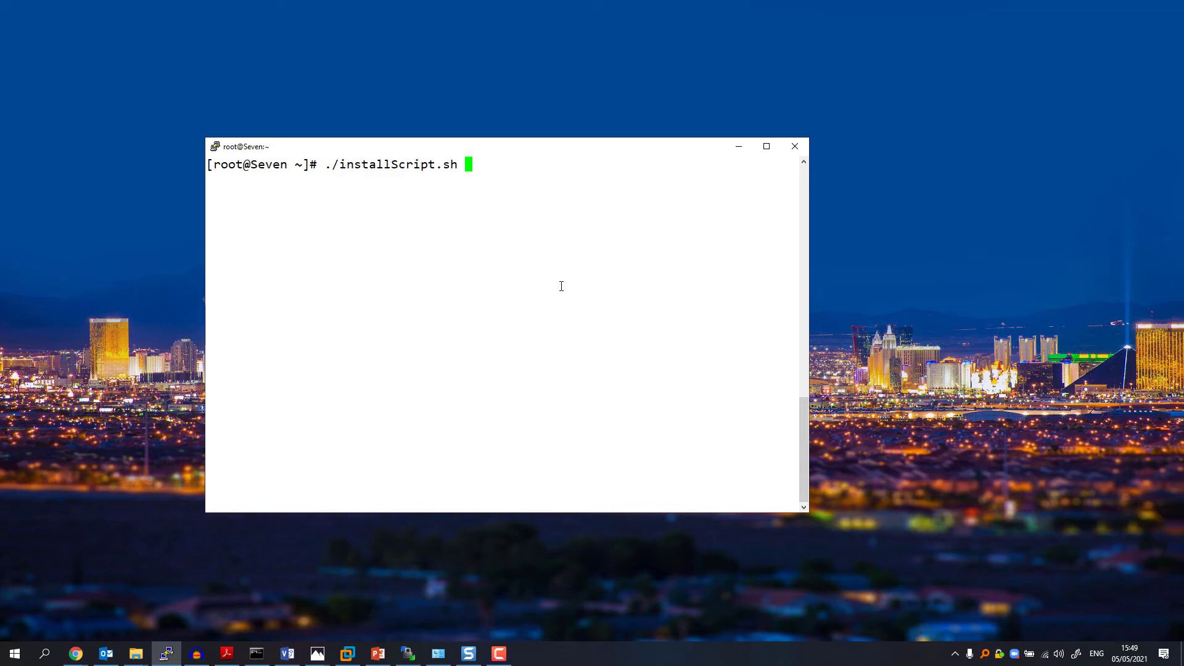
{"action": "type", "text": "install"}
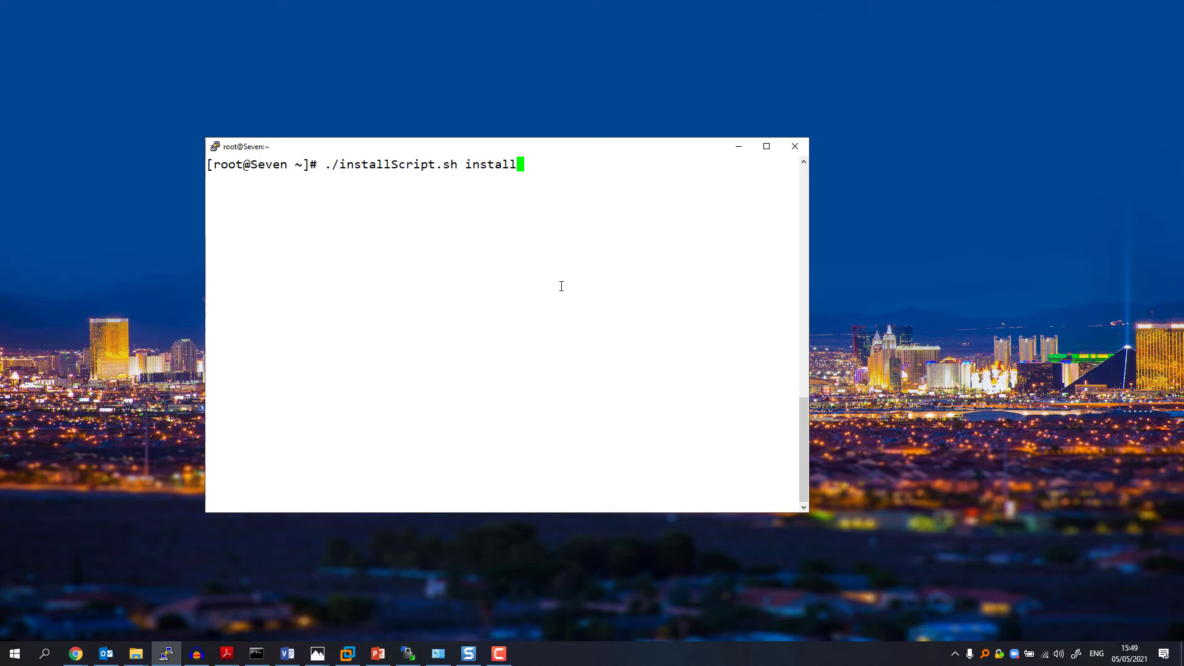
{"action": "key", "text": "Return"}
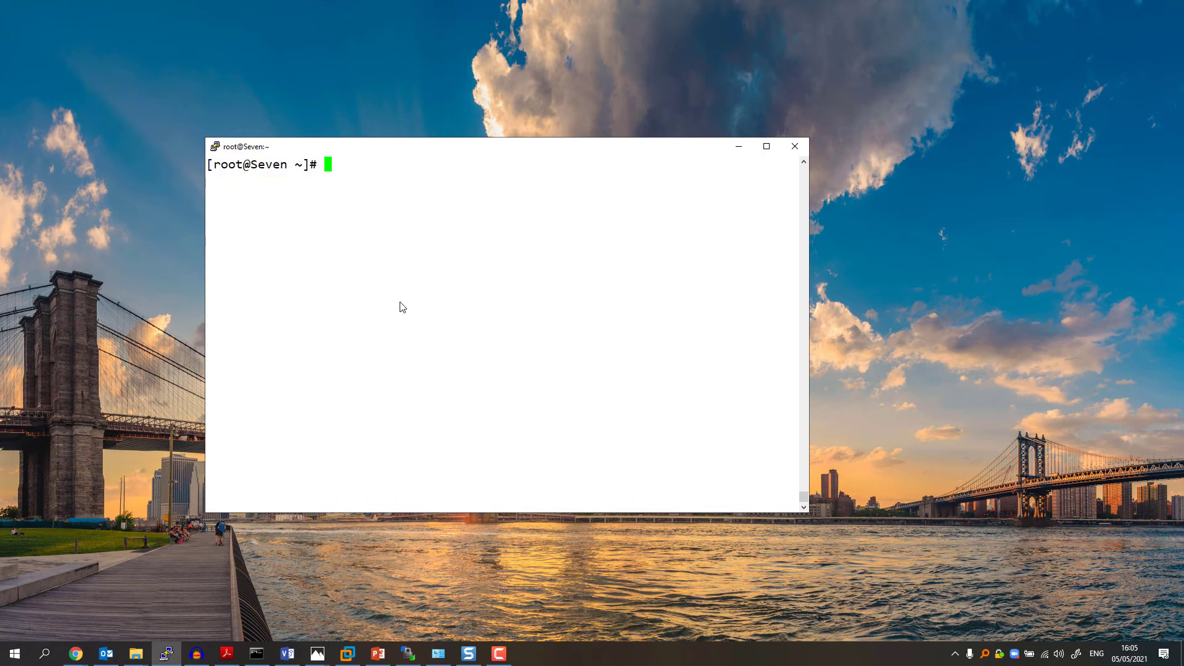
Step: Show the agent status with cpla info and highlight the CentOS Linux 7 details in the output
{"action": "type", "text": "cpla i"}
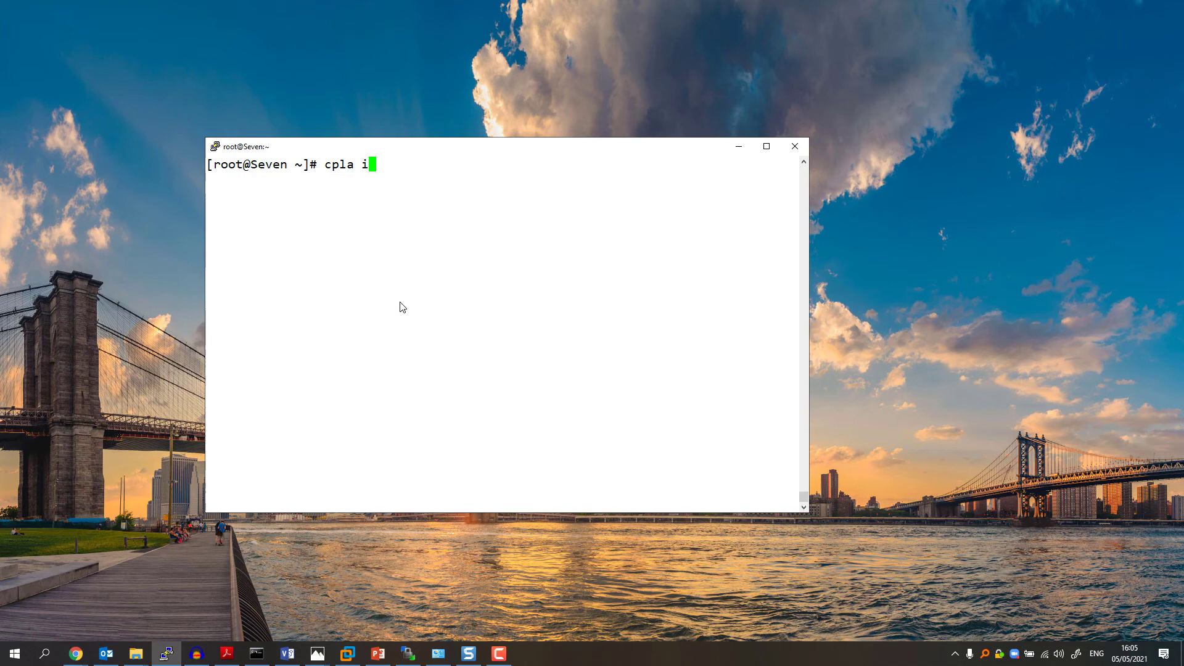
{"action": "key", "text": "Return"}
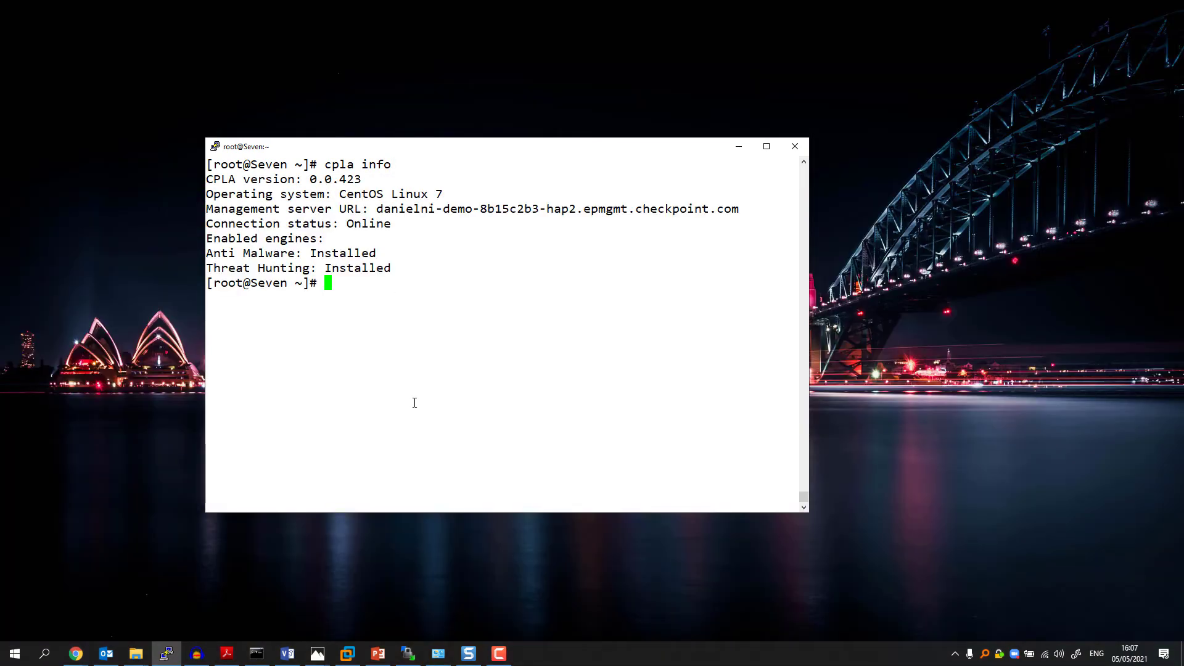
{"action": "mouse_move", "coordinate": [320, 185]}
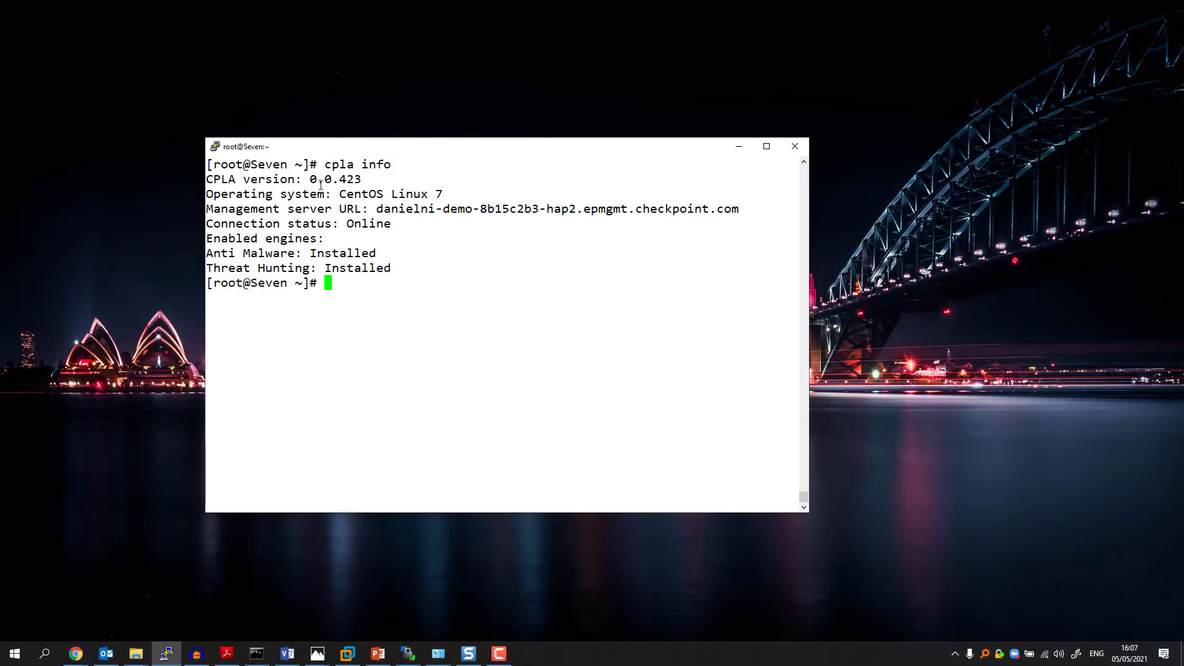
{"action": "double_click", "coordinate": [363, 194]}
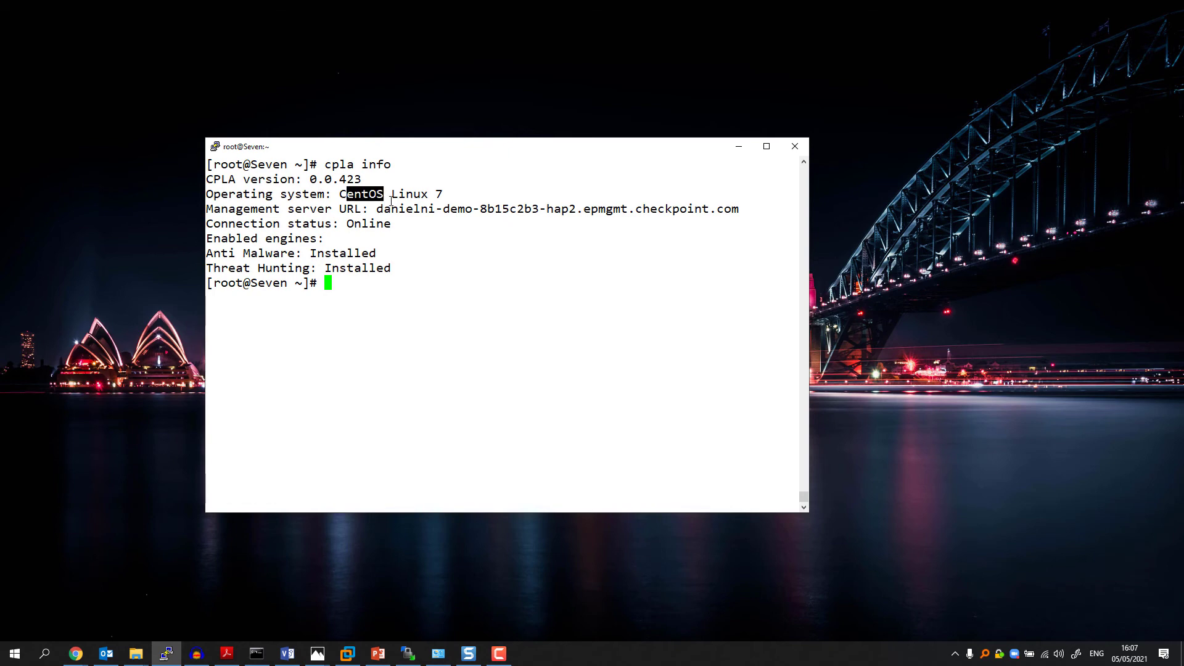
{"action": "left_click_drag", "start_coordinate": [383, 194], "coordinate": [430, 194]}
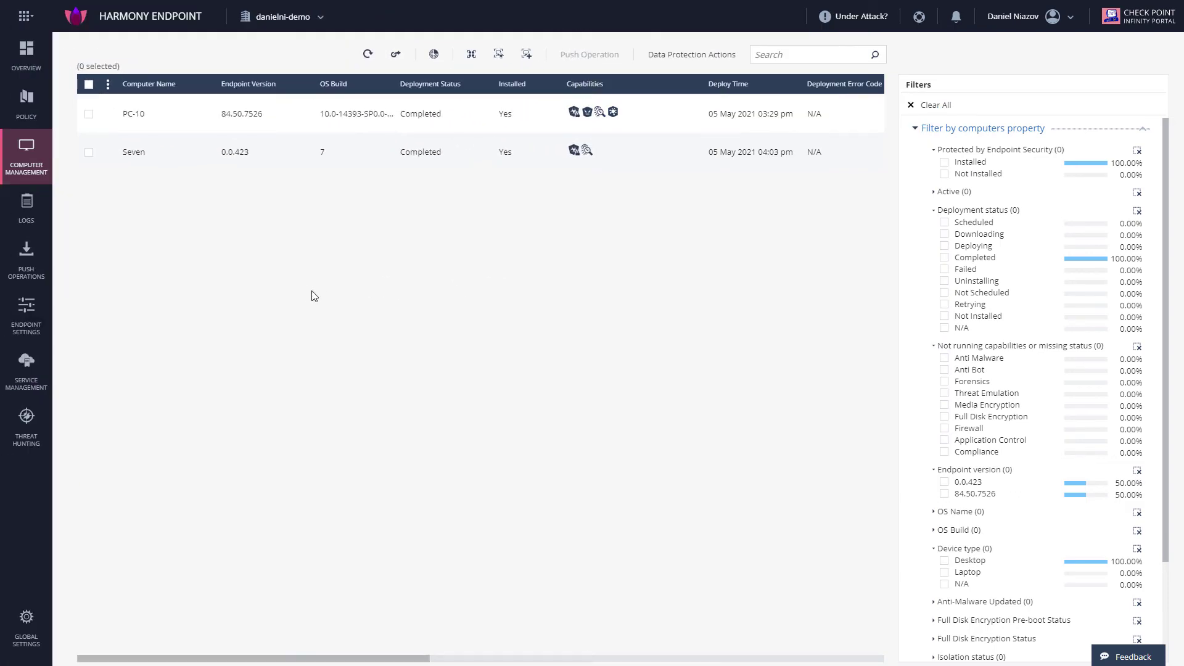
{"action": "mouse_move", "coordinate": [63, 186]}
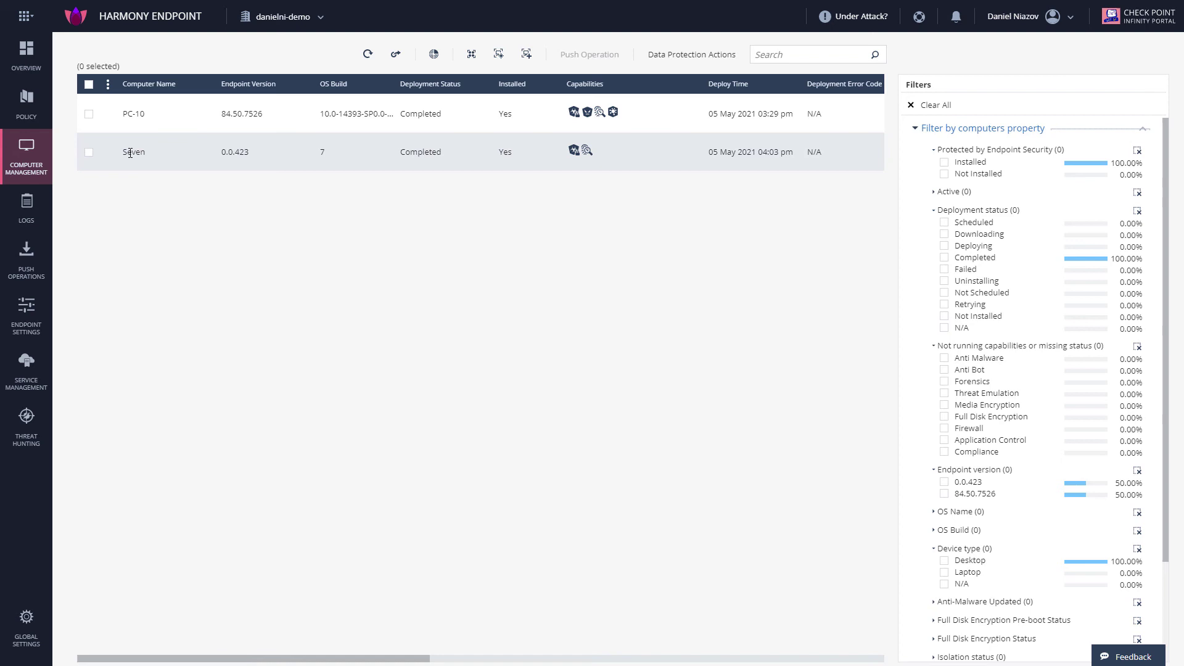
{"action": "mouse_move", "coordinate": [307, 172]}
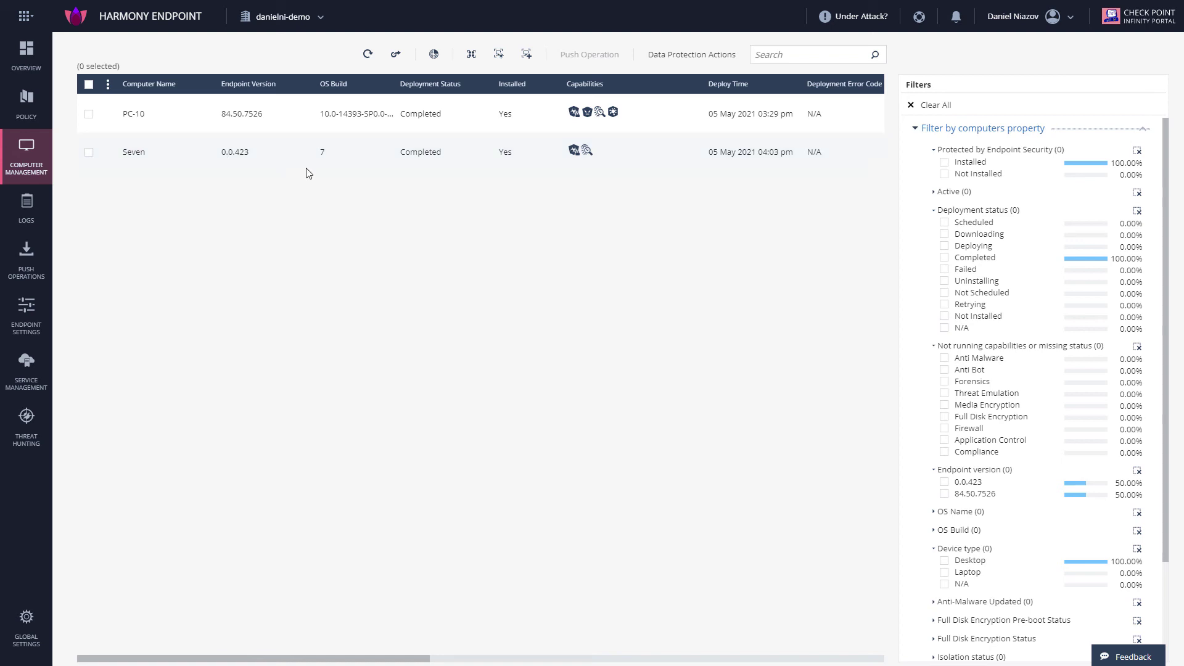
{"action": "mouse_move", "coordinate": [573, 151]}
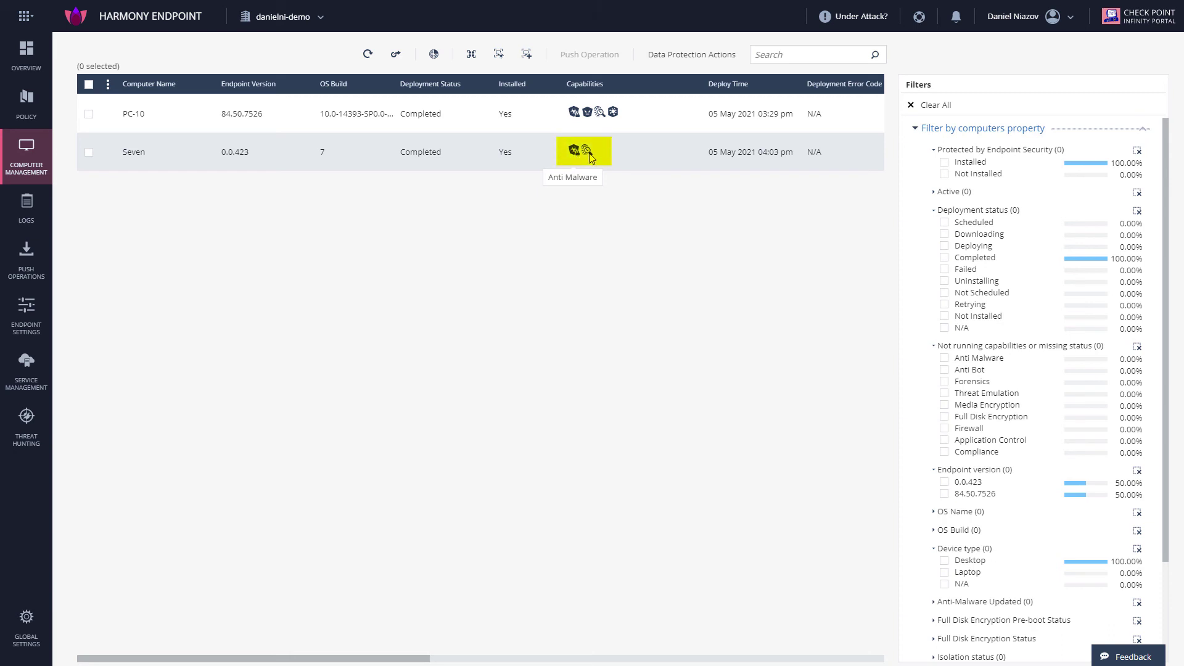
{"action": "mouse_move", "coordinate": [592, 150]}
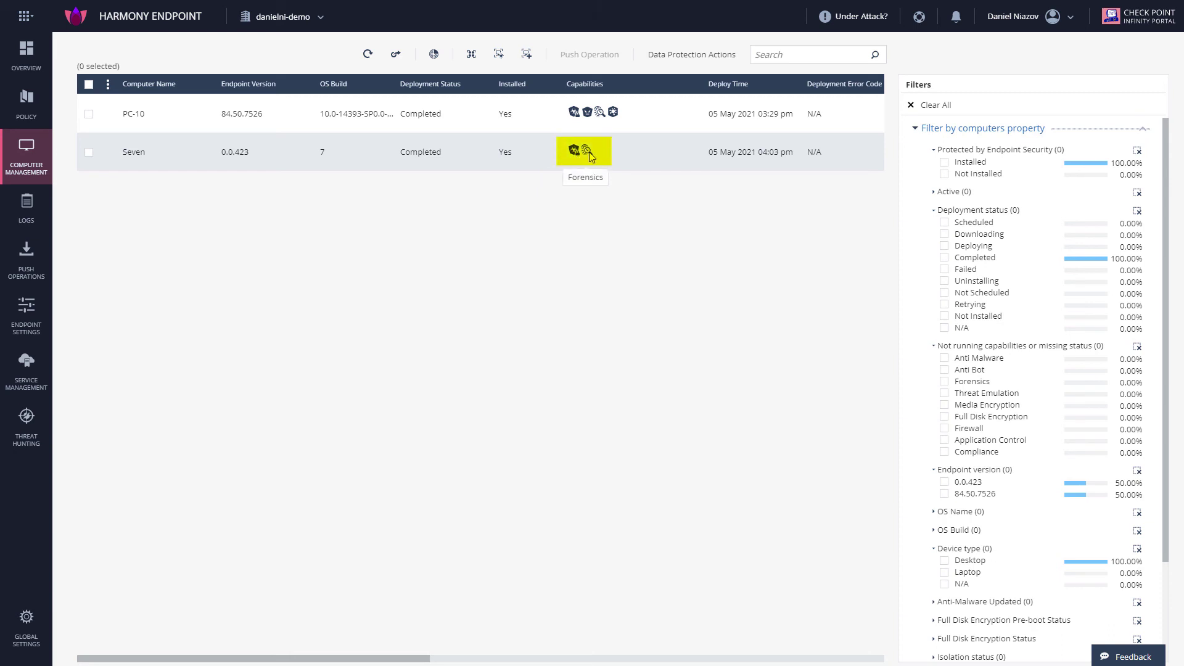